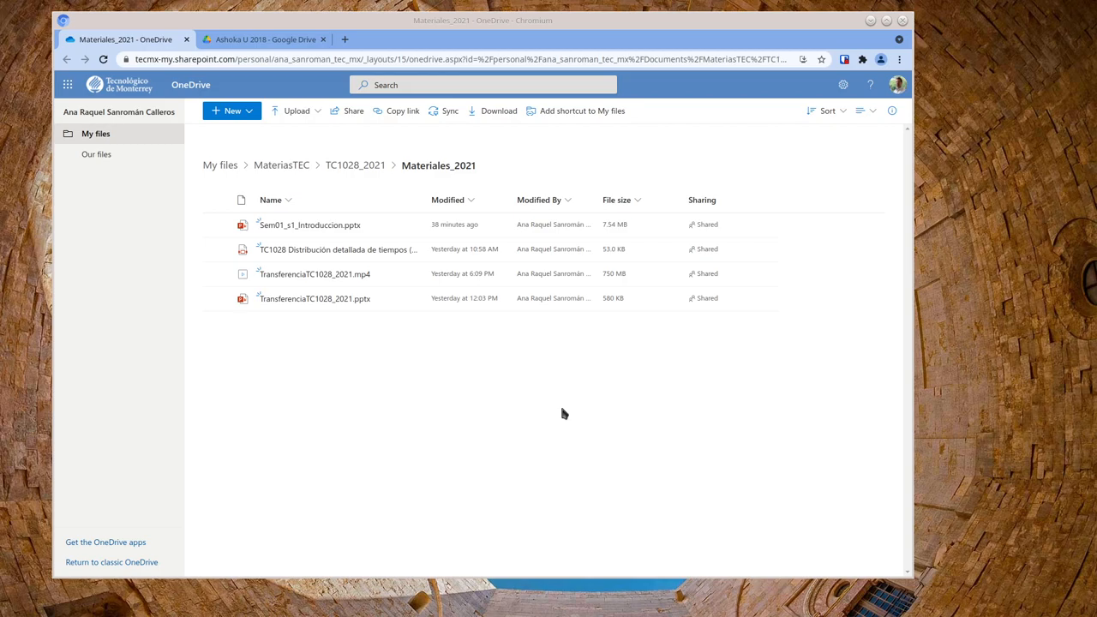
mouse_move(443, 395)
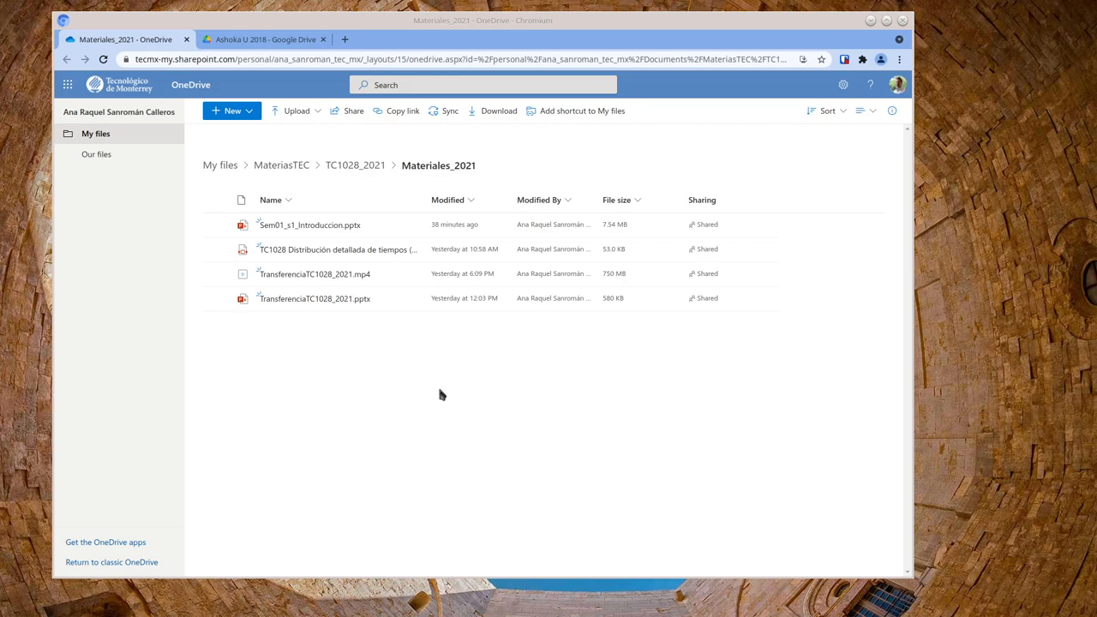
mouse_move(600, 346)
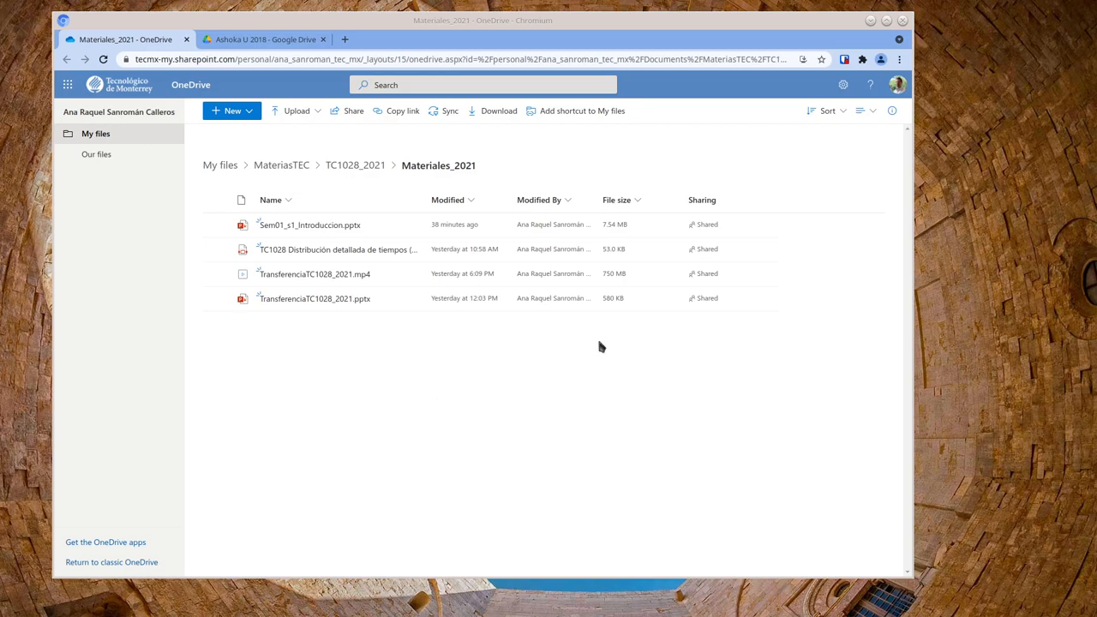
mouse_move(608, 156)
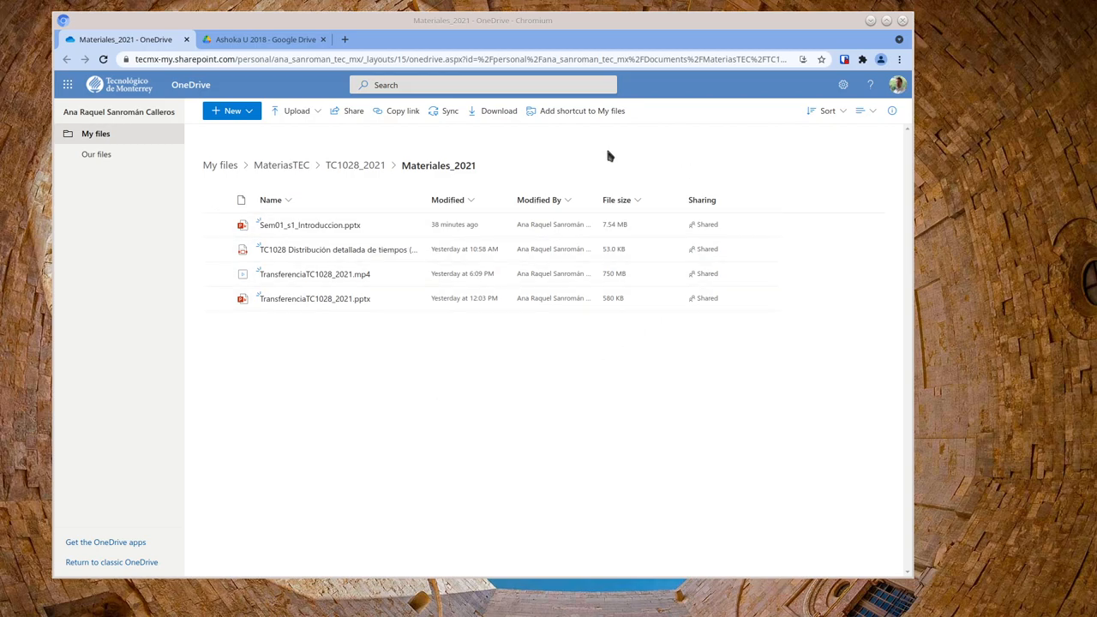
mouse_move(436, 135)
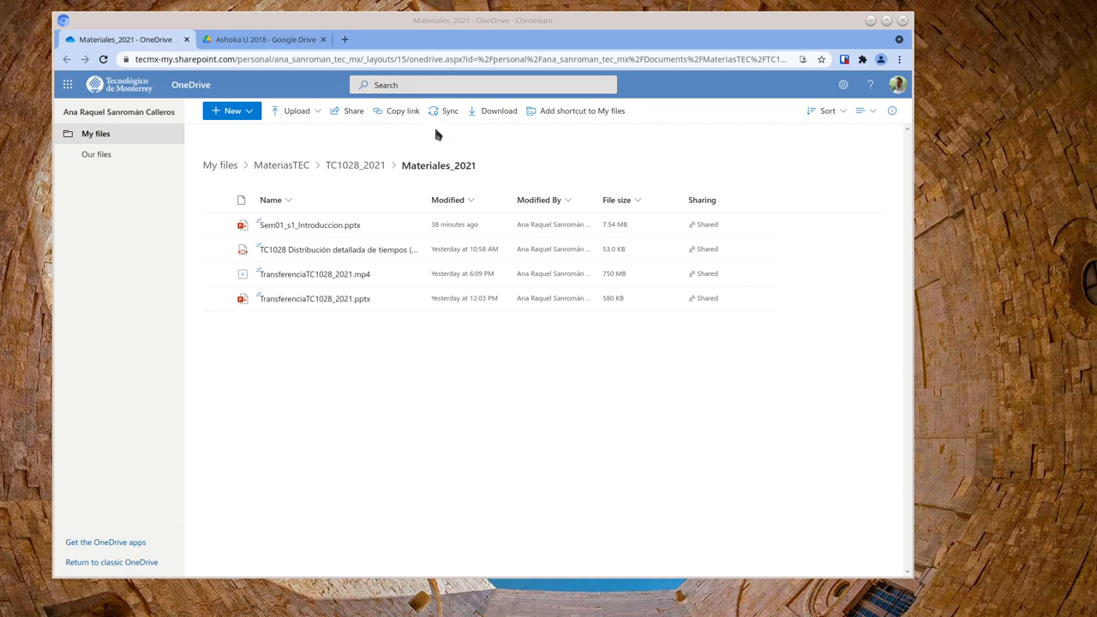
mouse_move(457, 173)
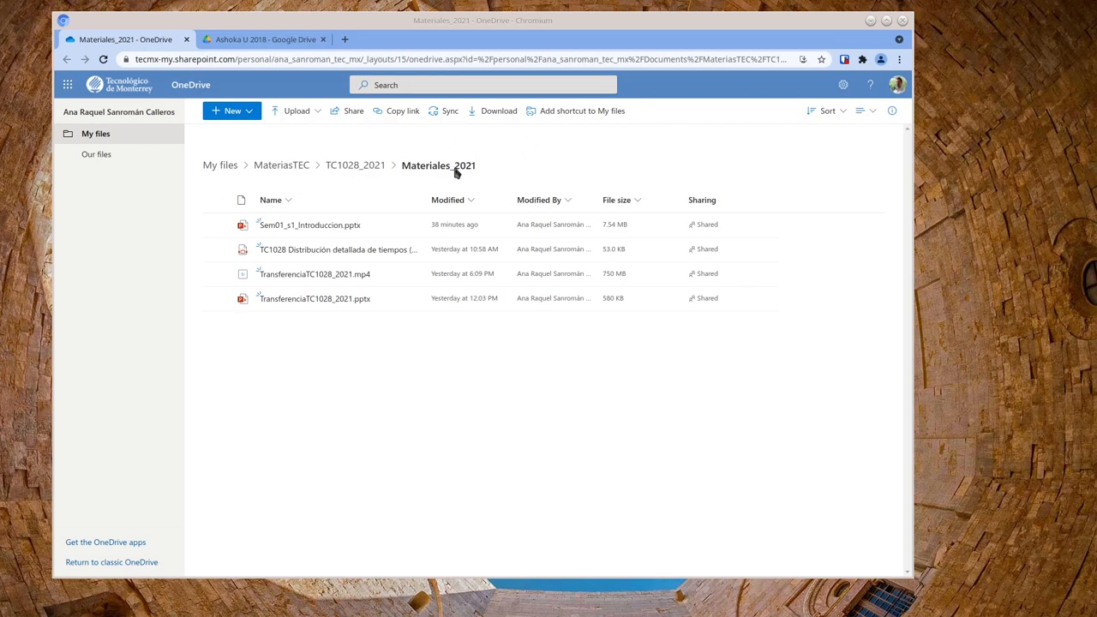
mouse_move(424, 181)
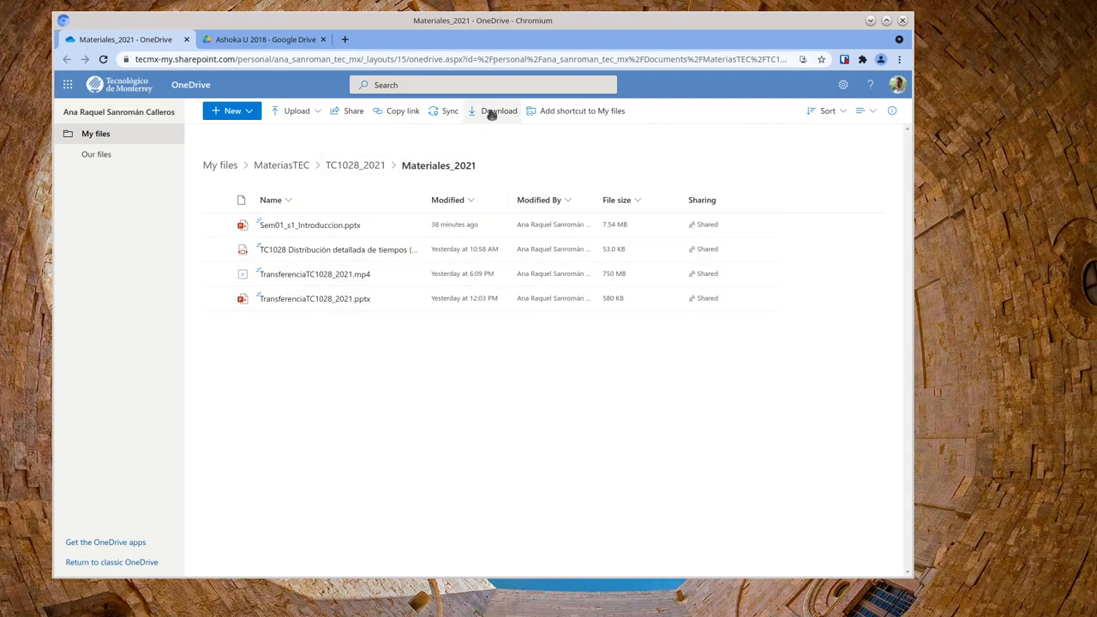
- Download the entire Materiales_2021 folder from OneDrive as Materiales_2021.zip
left_click(499, 111)
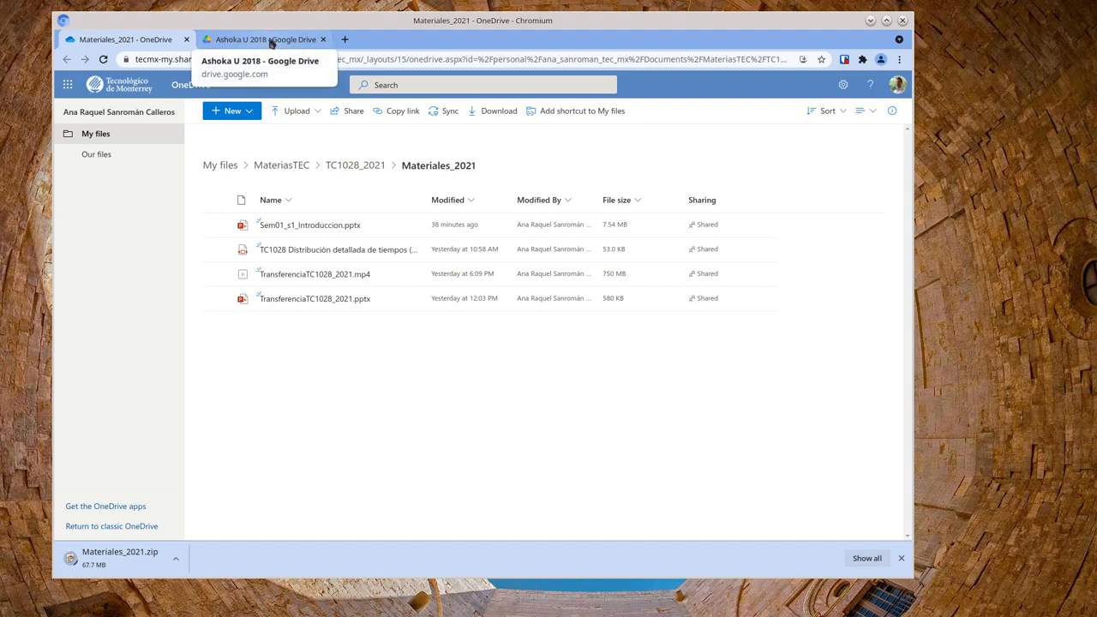
- Switch to the Google Drive tab showing the Ashoka U 2018 folder's ten files
left_click(261, 40)
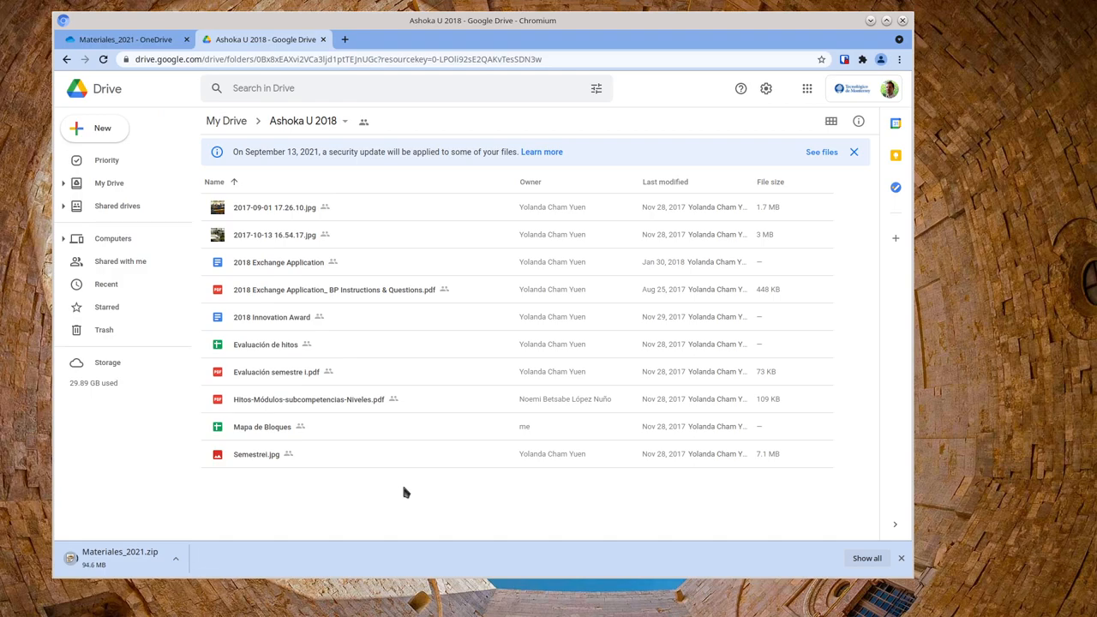
mouse_move(437, 483)
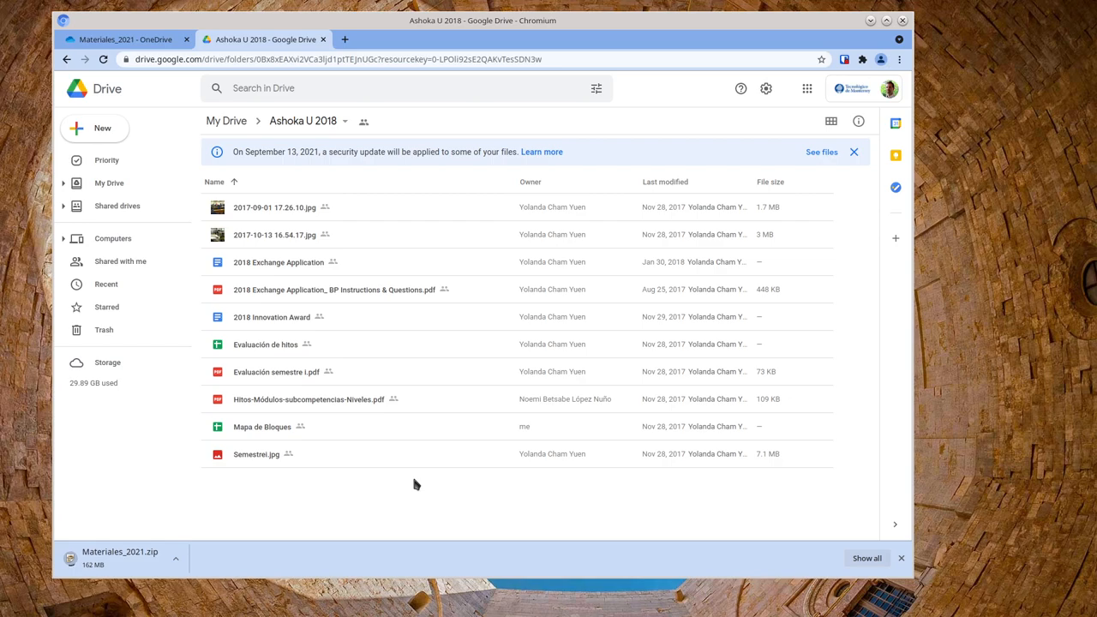
mouse_move(369, 490)
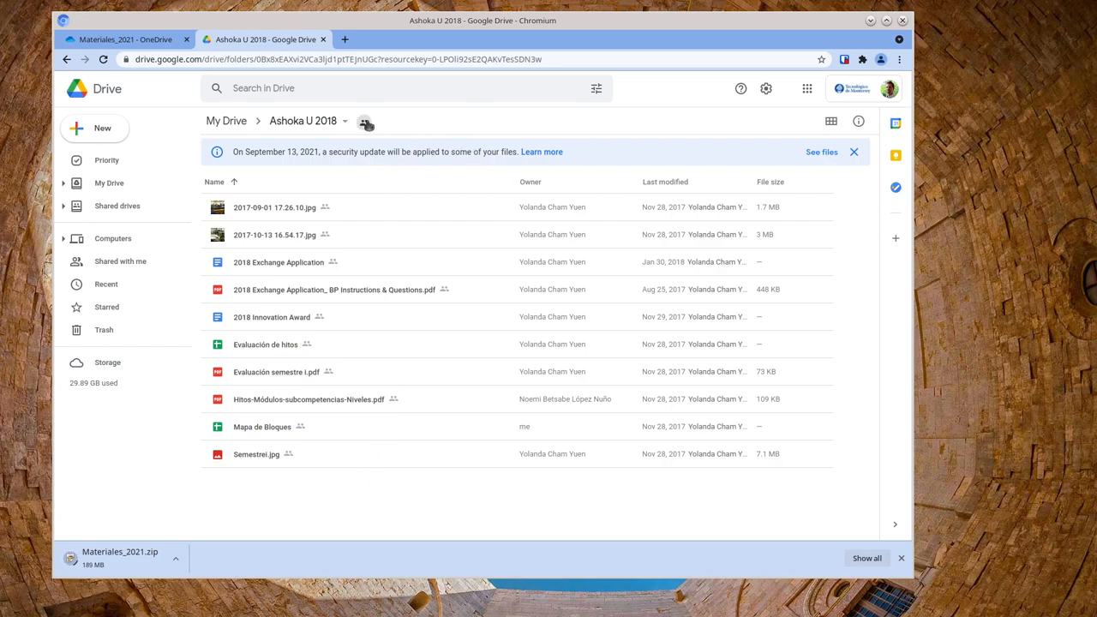
- View the Ashoka U 2018 folder's Download option, then return to OneDrive's Materiales_2021 folder
left_click(344, 121)
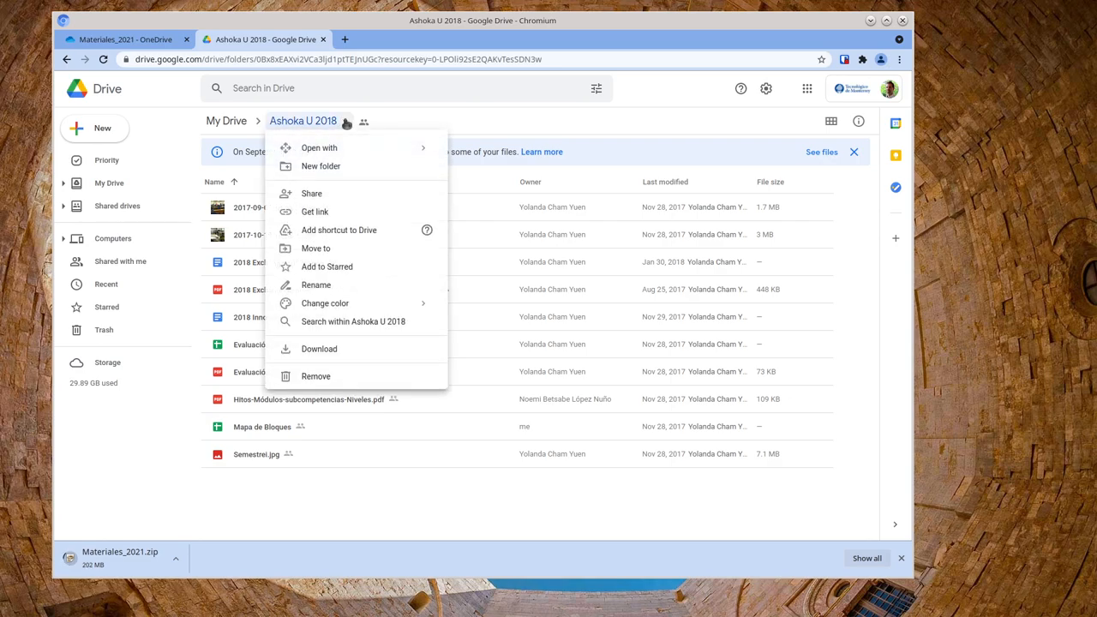
mouse_move(327, 266)
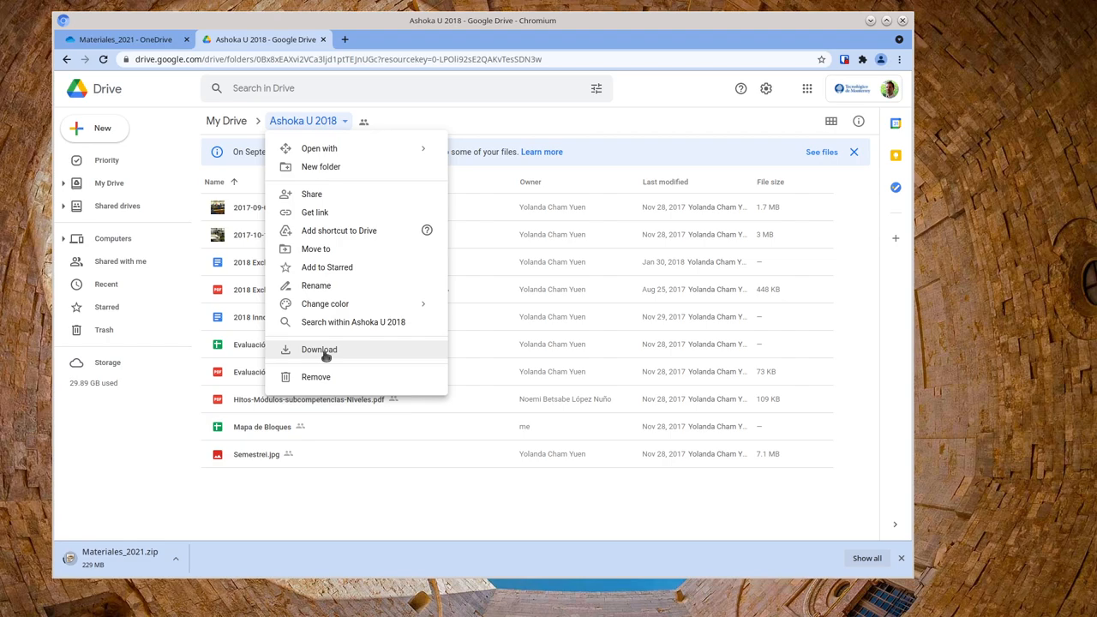
left_click(319, 349)
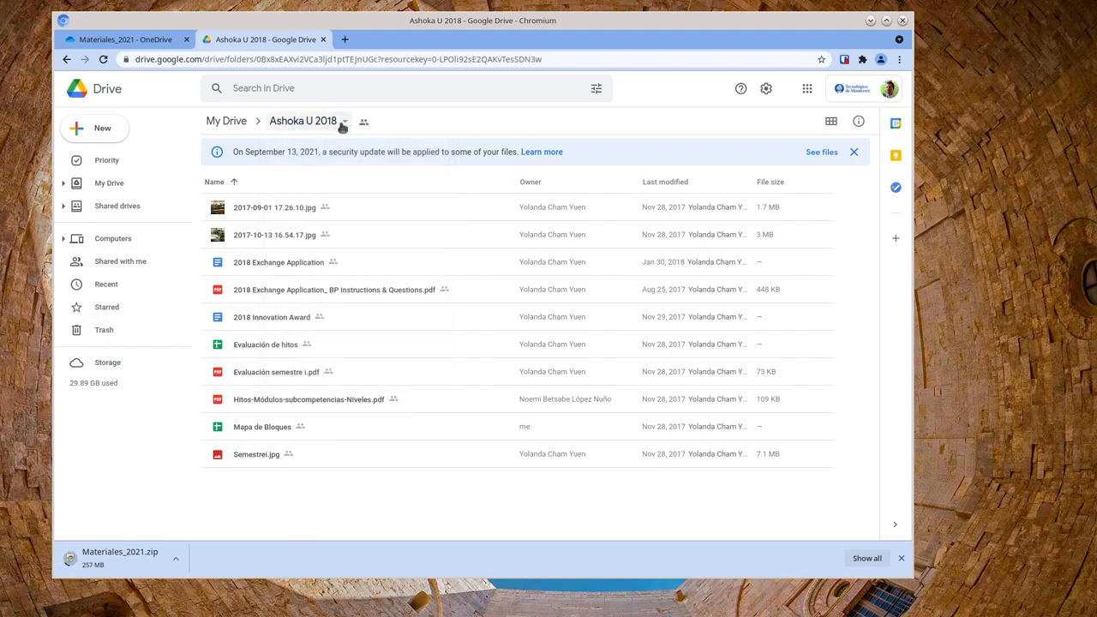
left_click(345, 121)
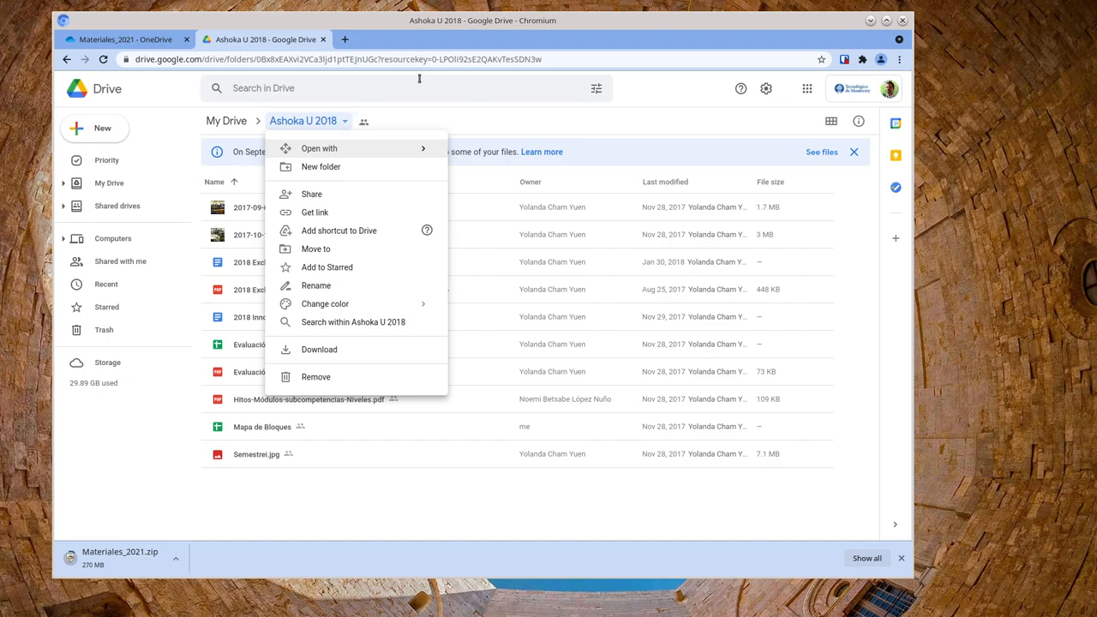
left_click(120, 40)
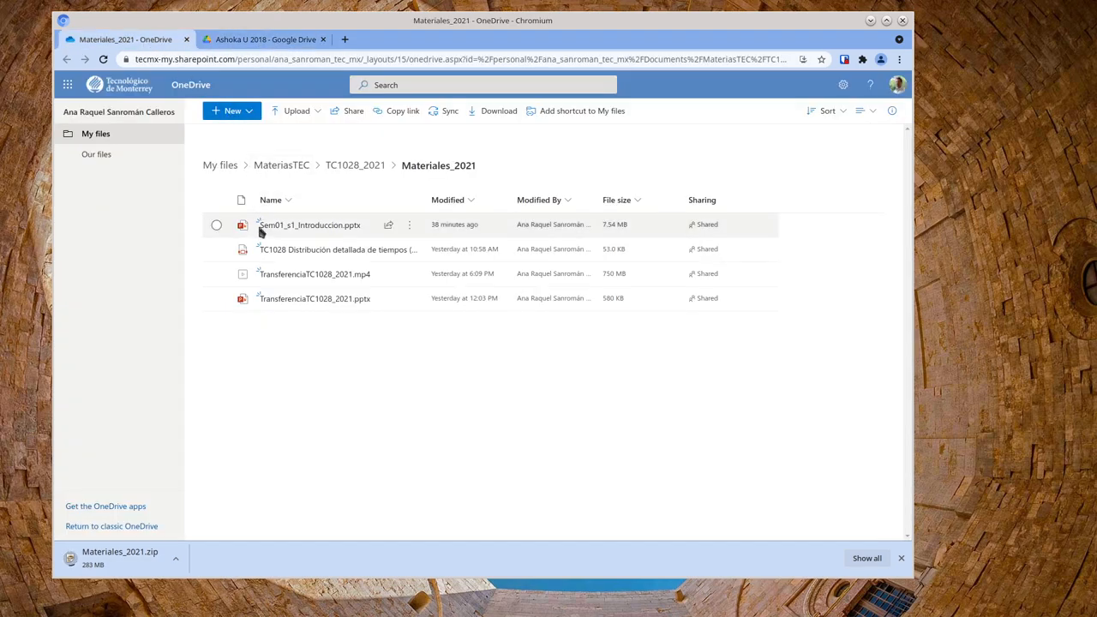
mouse_move(403, 408)
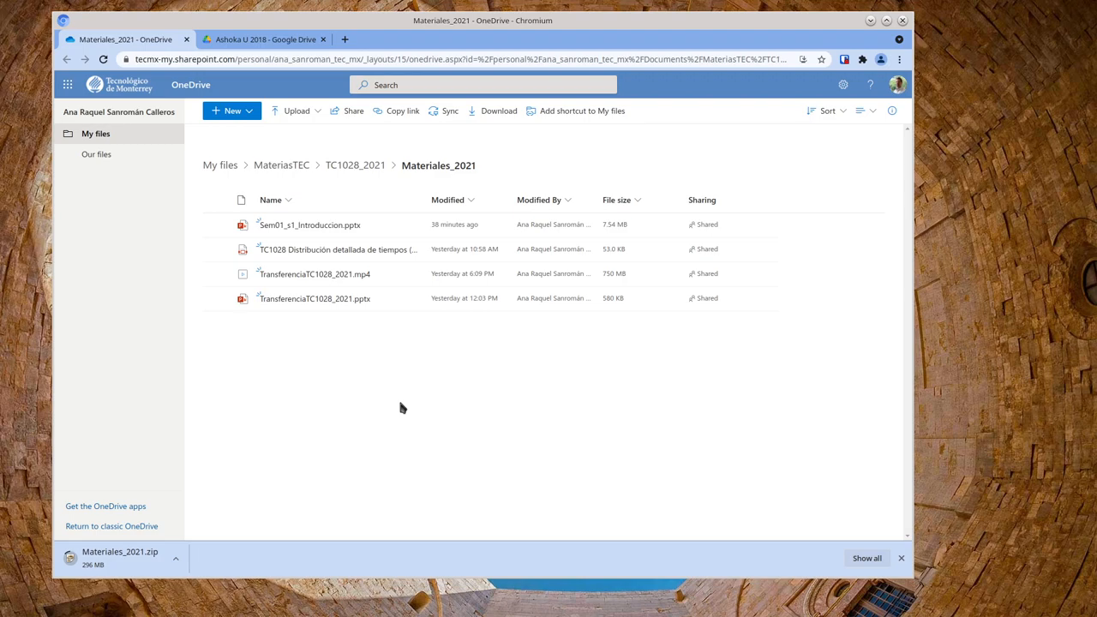